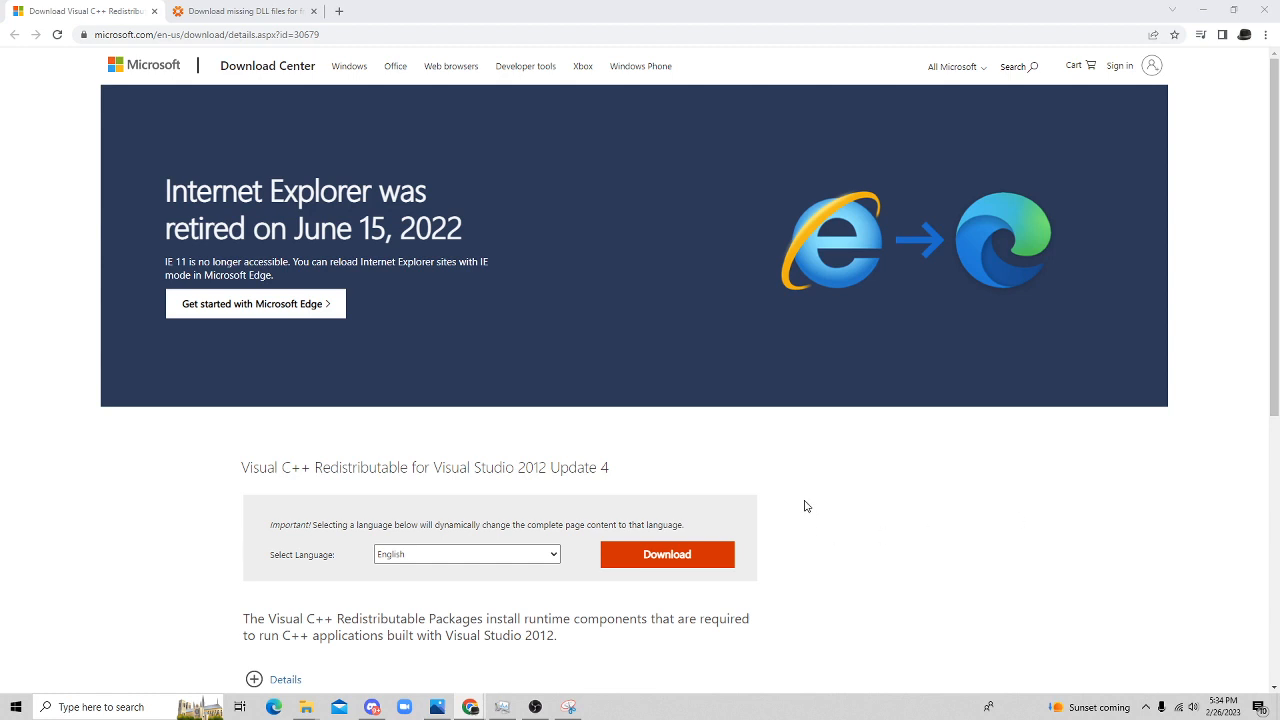
pyautogui.moveTo(510, 444)
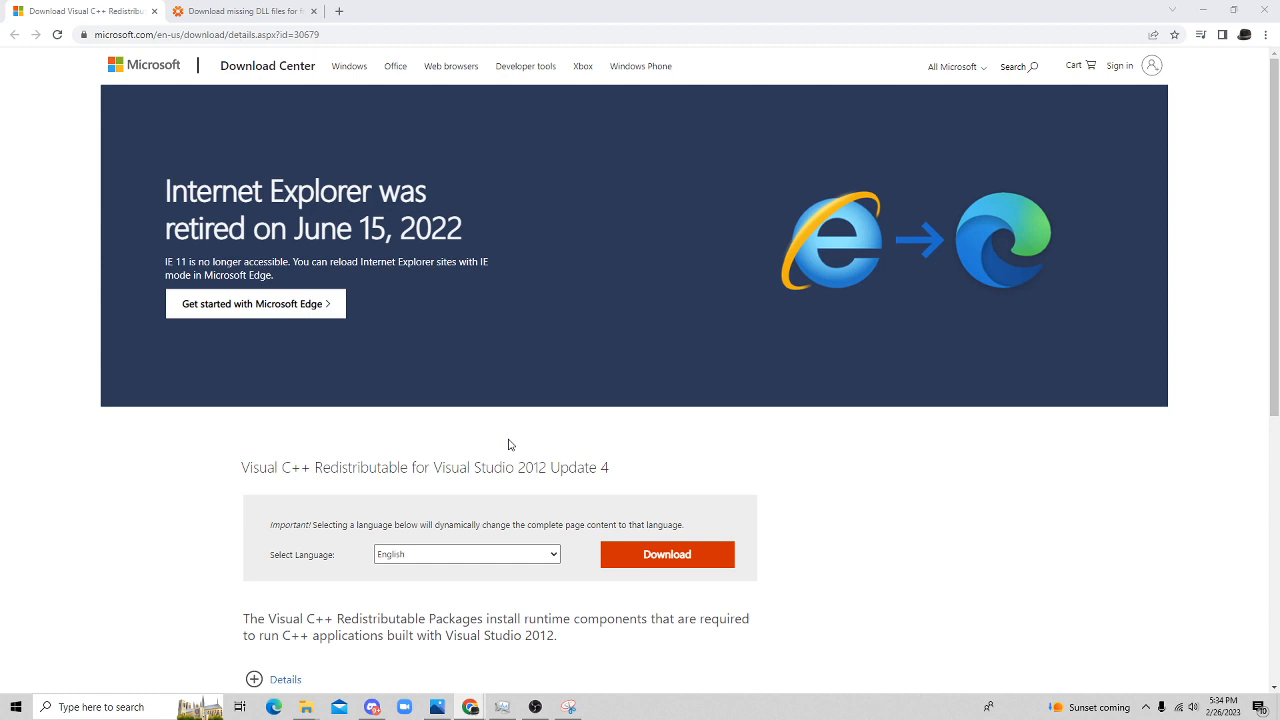
# Step: Download vcredist_x64.exe for Visual C++ 2012 Update 4 from the Download Center
pyautogui.scroll(-3)
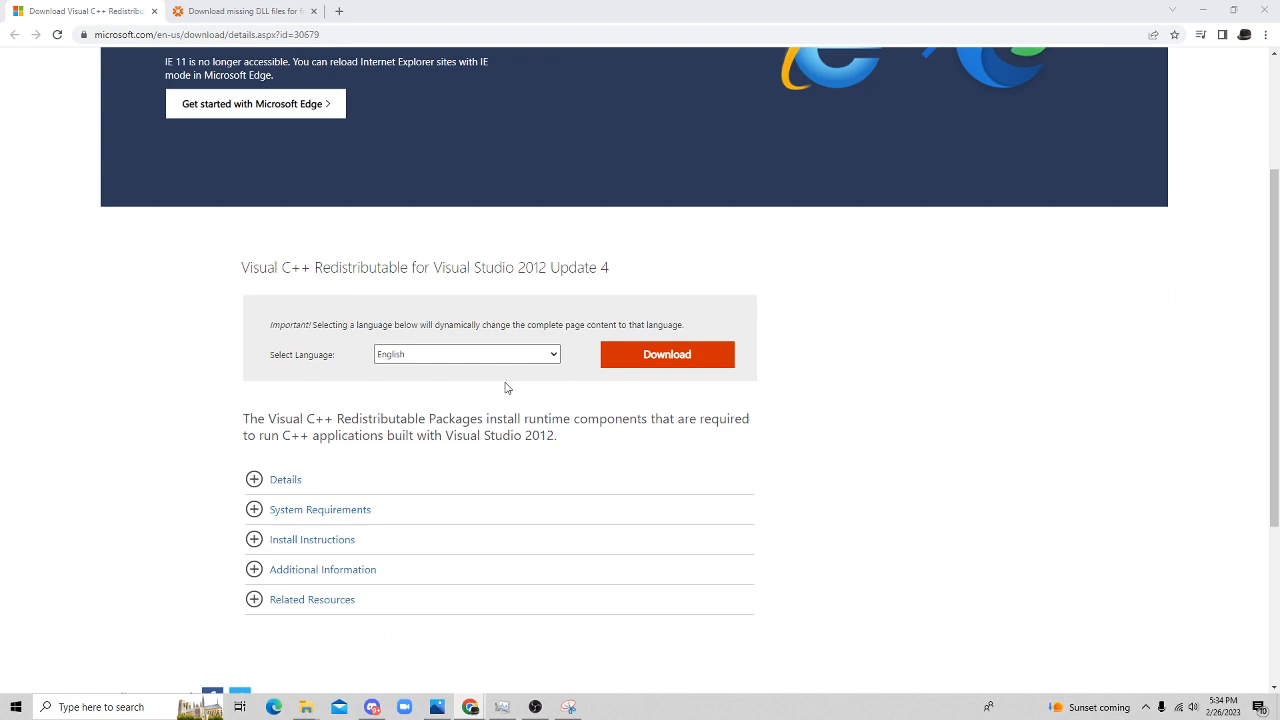
pyautogui.click(465, 354)
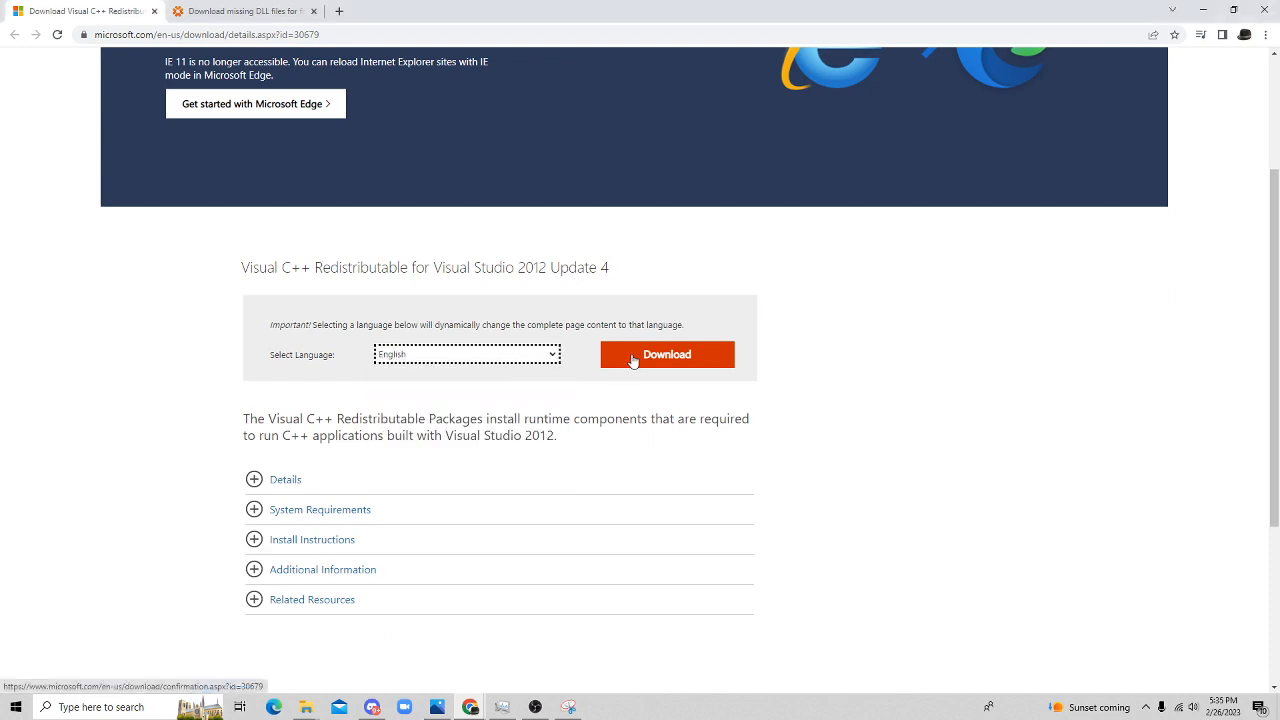
pyautogui.click(667, 354)
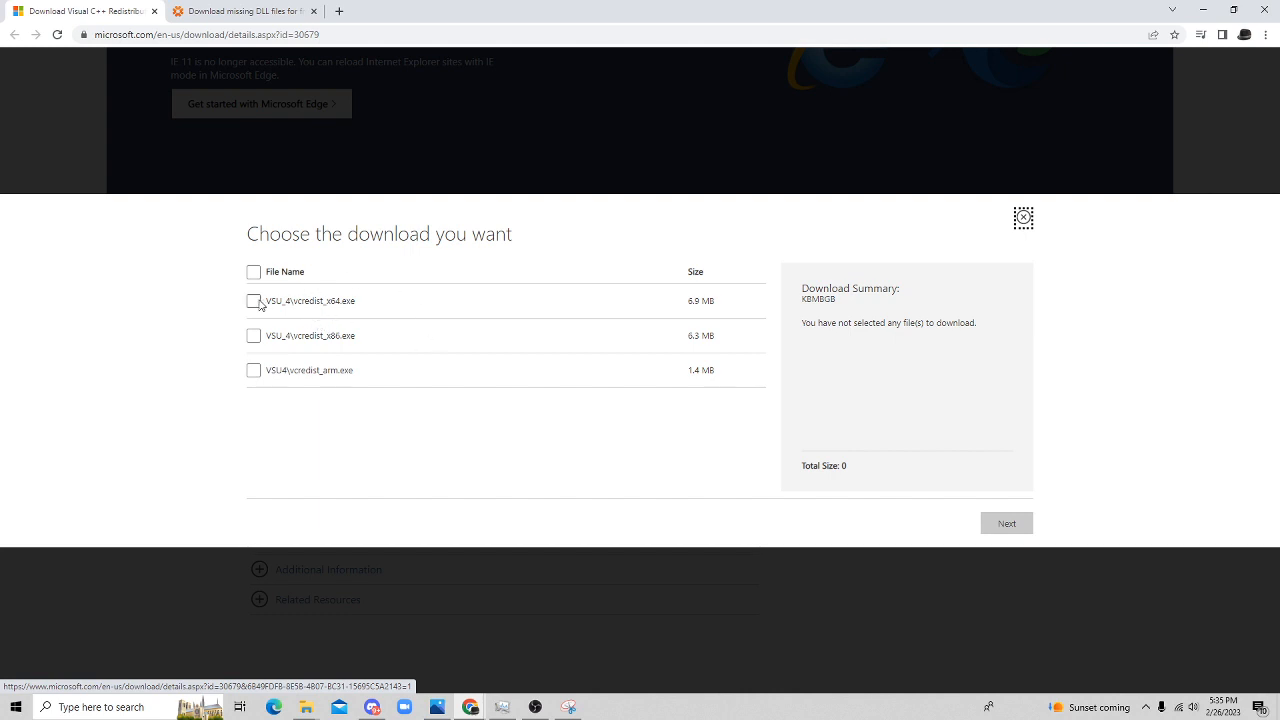
pyautogui.click(253, 301)
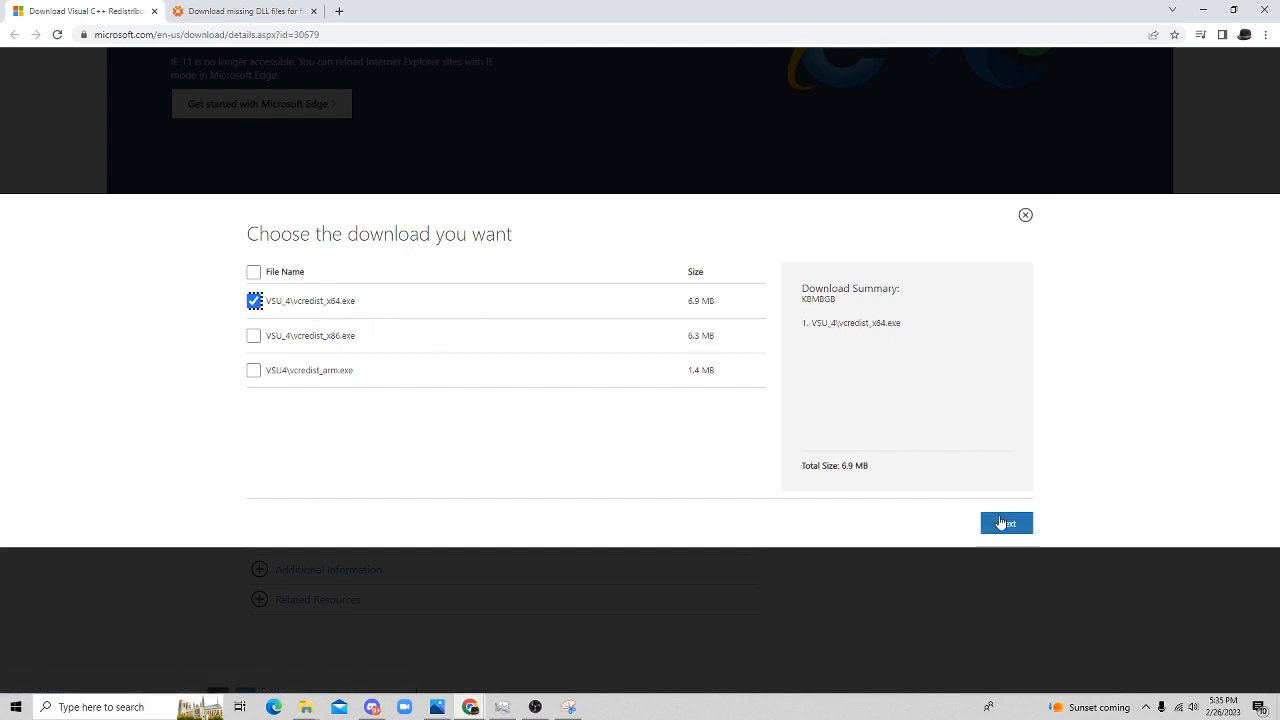
pyautogui.click(1006, 522)
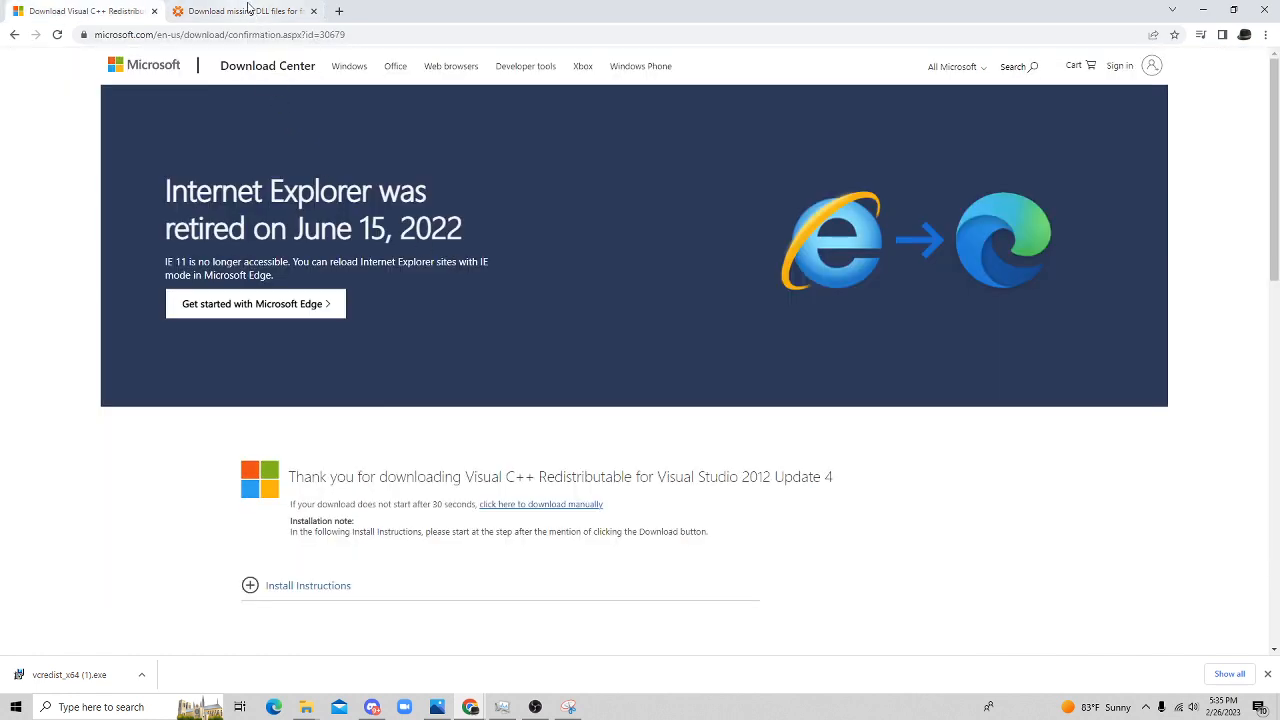
# Step: Switch to the dll-files.com tab to view its missing-DLL search section
pyautogui.click(245, 10)
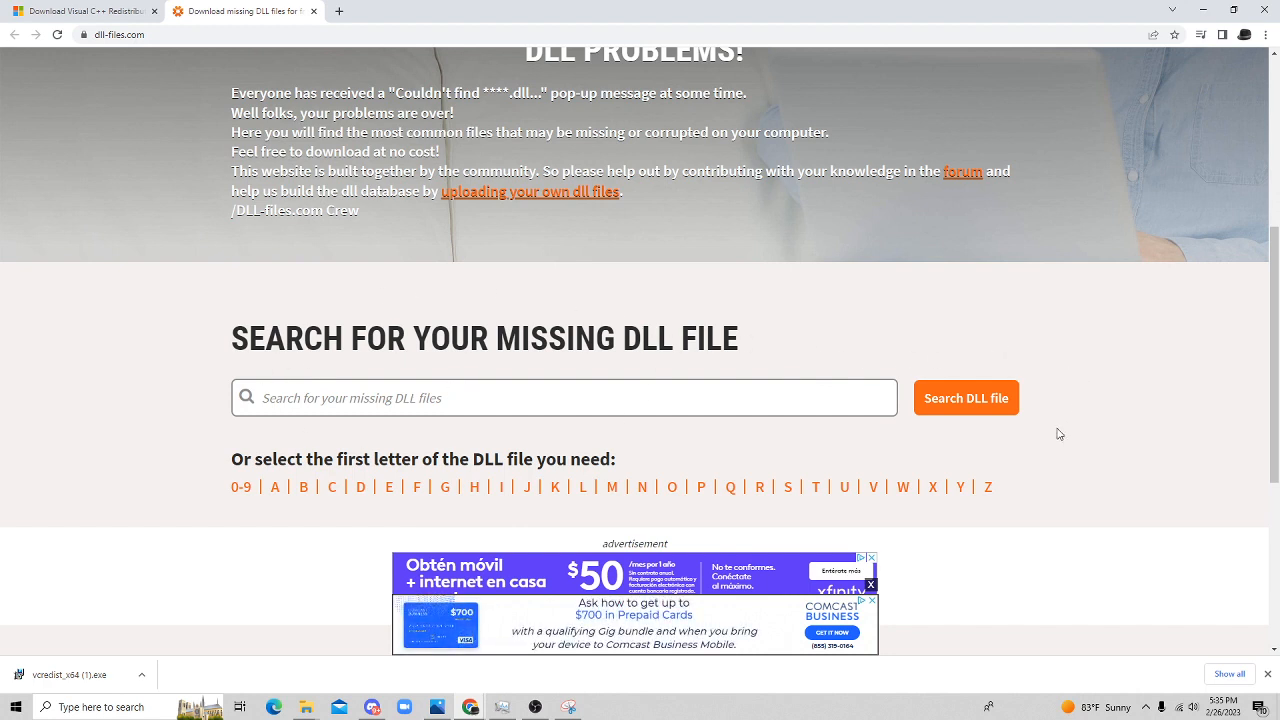
pyautogui.moveTo(991, 389)
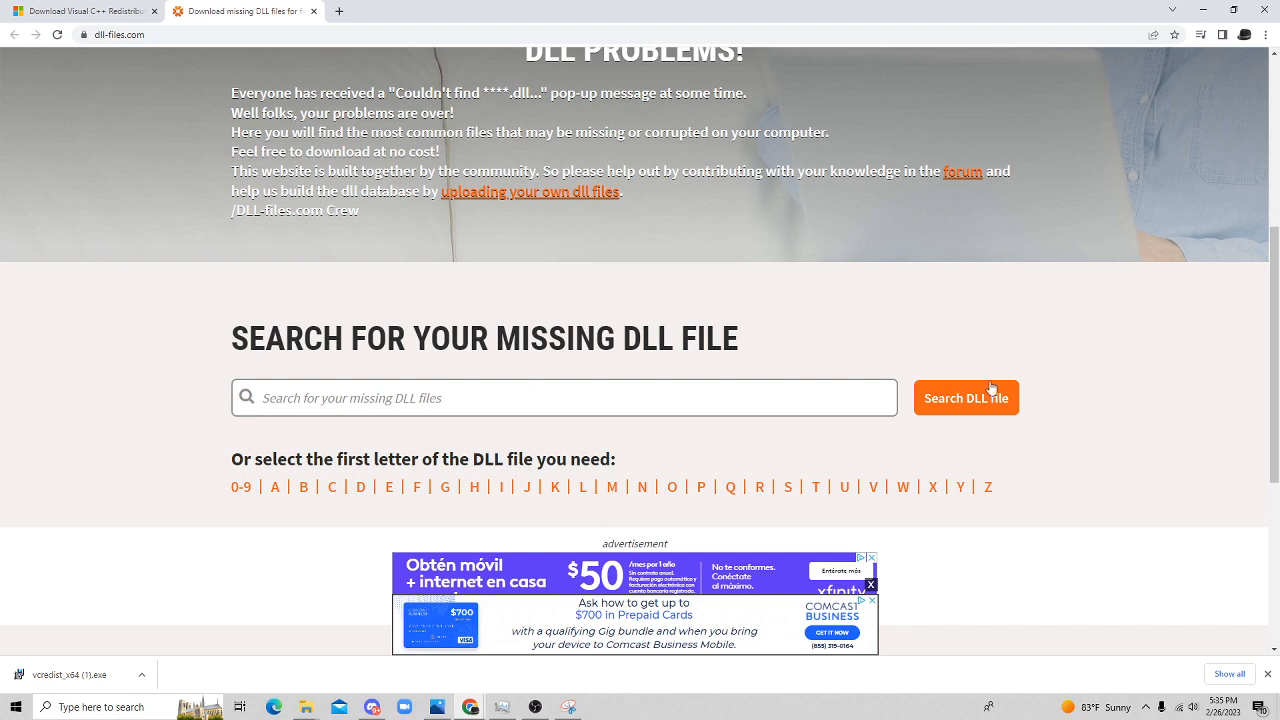
pyautogui.moveTo(337, 301)
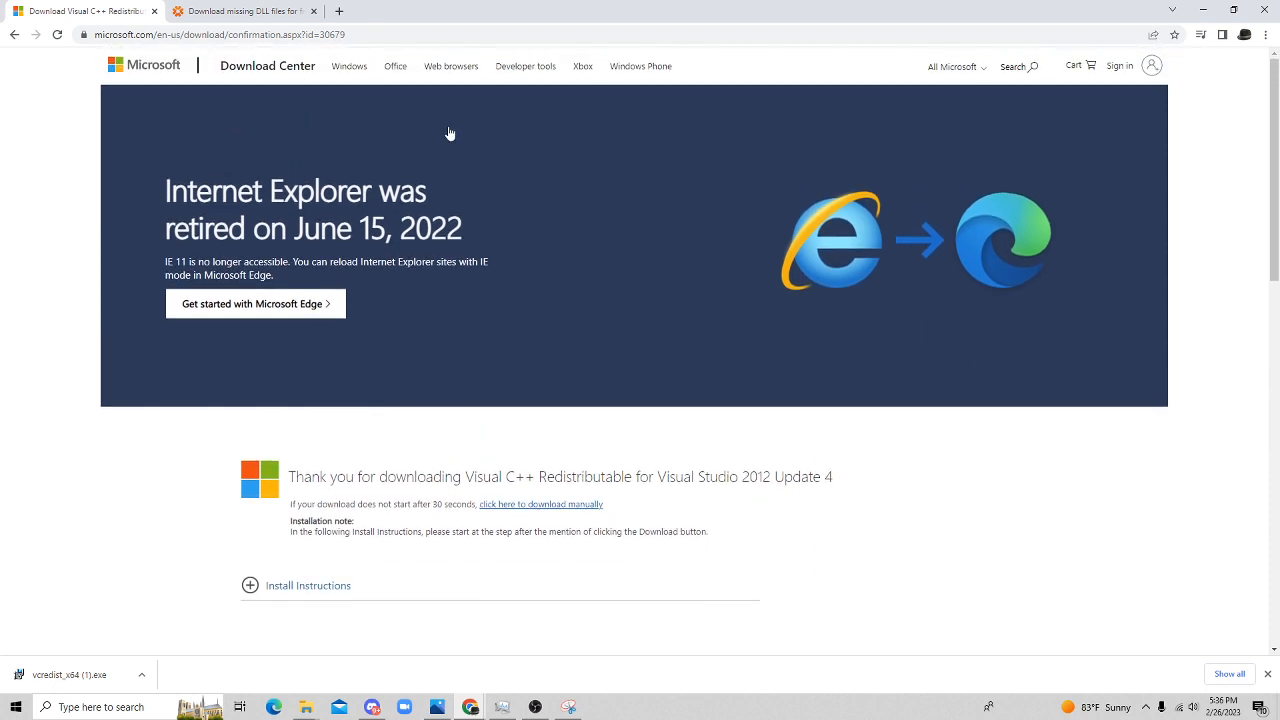
pyautogui.moveTo(432, 477)
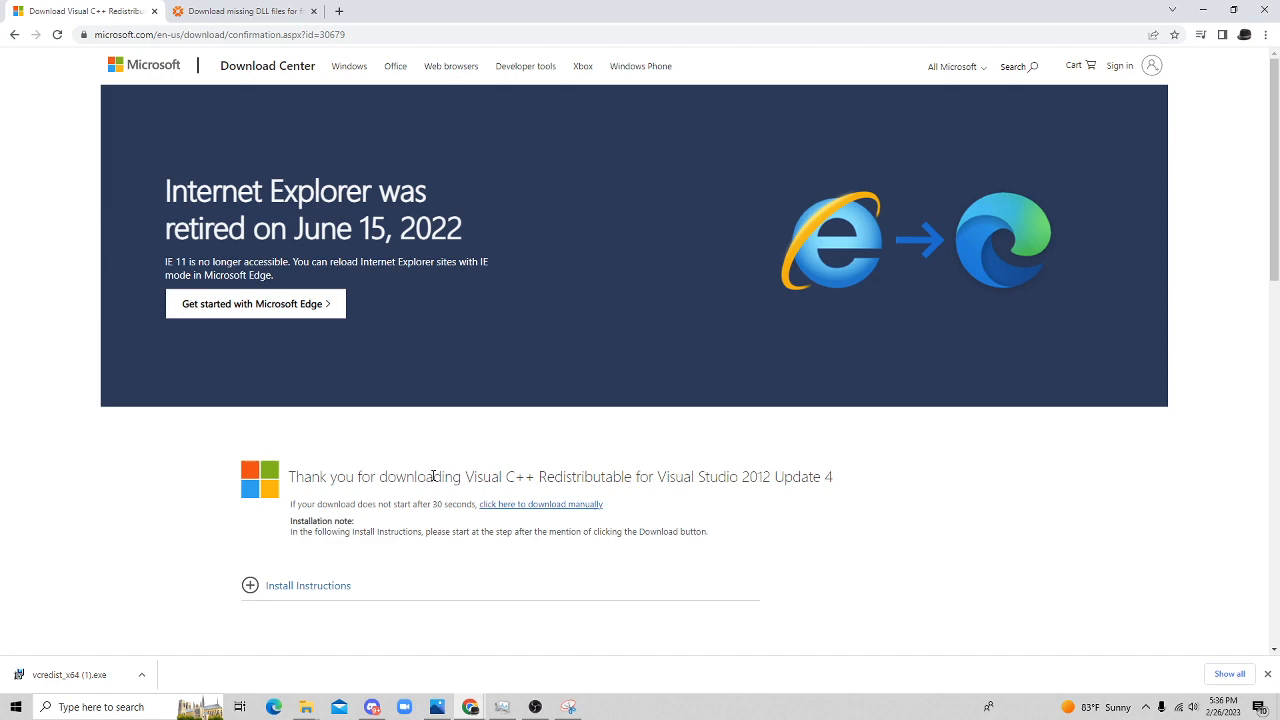